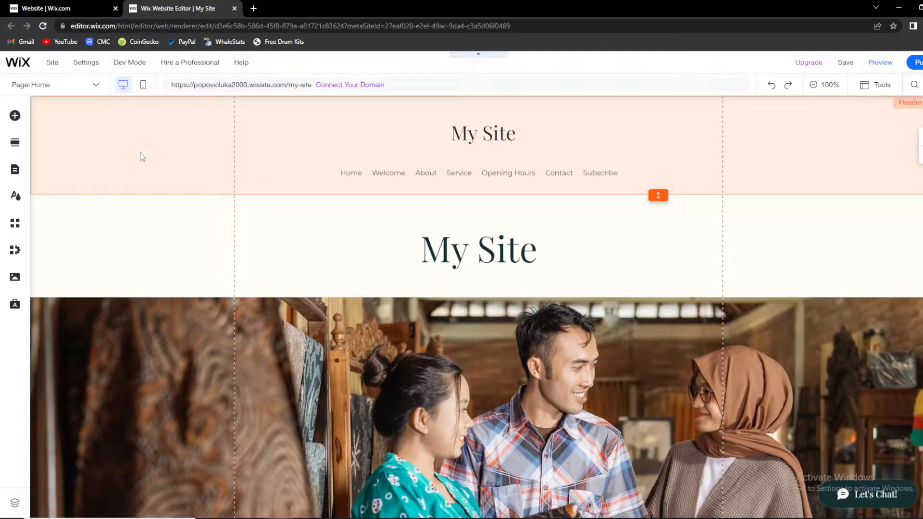
mouse_move(147, 160)
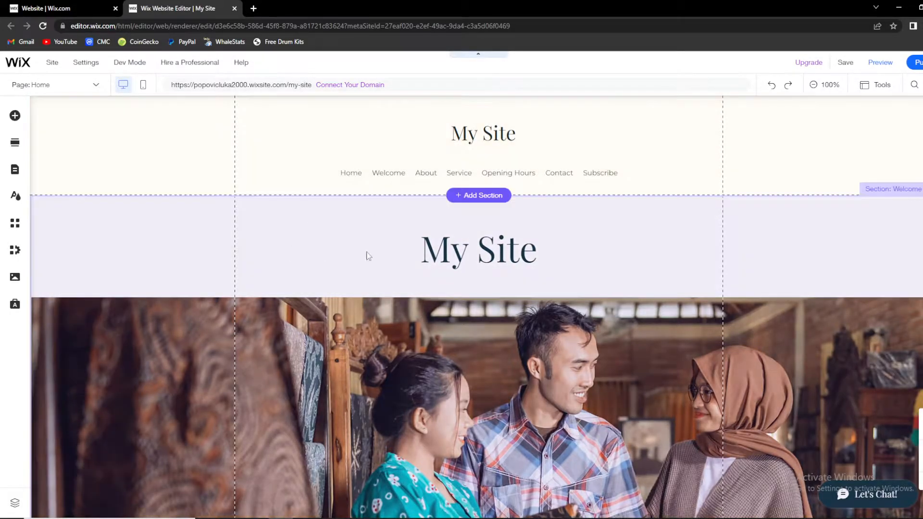
Select the My Site title and welcome strip, then open the site settings list
scroll("down", 3)
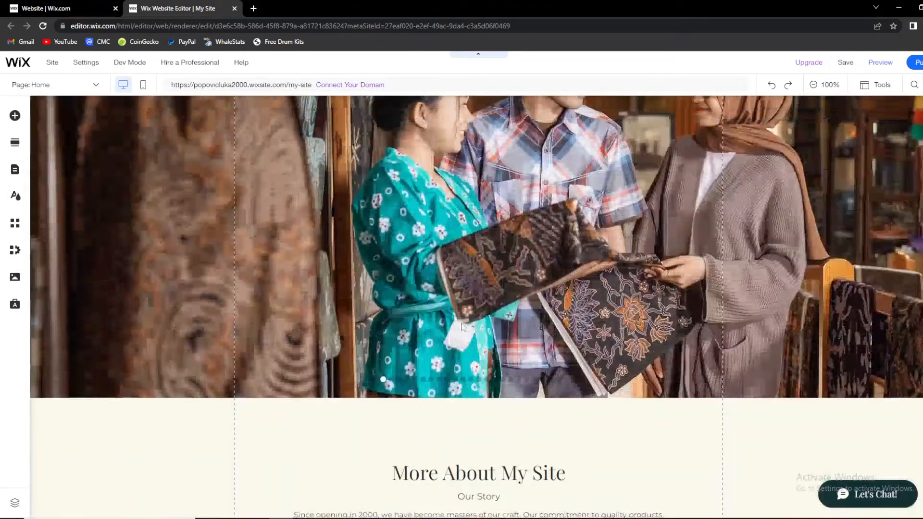
scroll("up", 3)
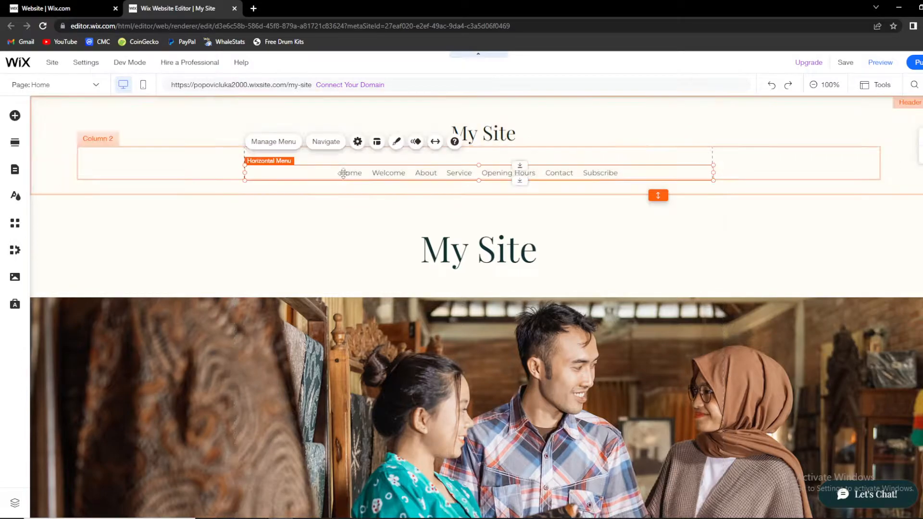
left_click(477, 247)
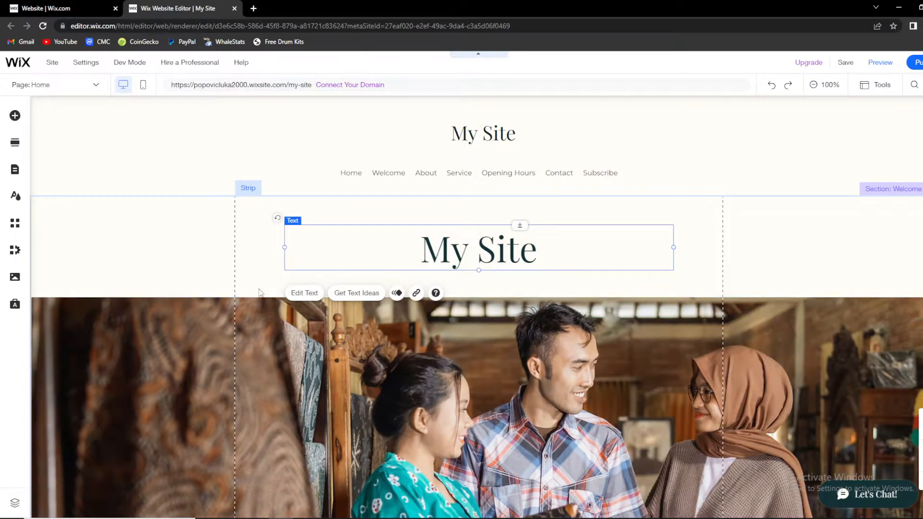
left_click(361, 146)
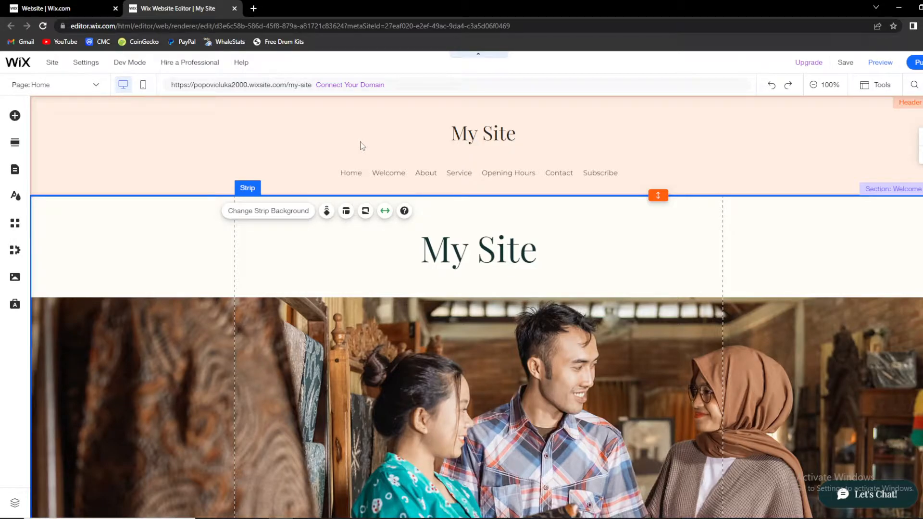
mouse_move(372, 148)
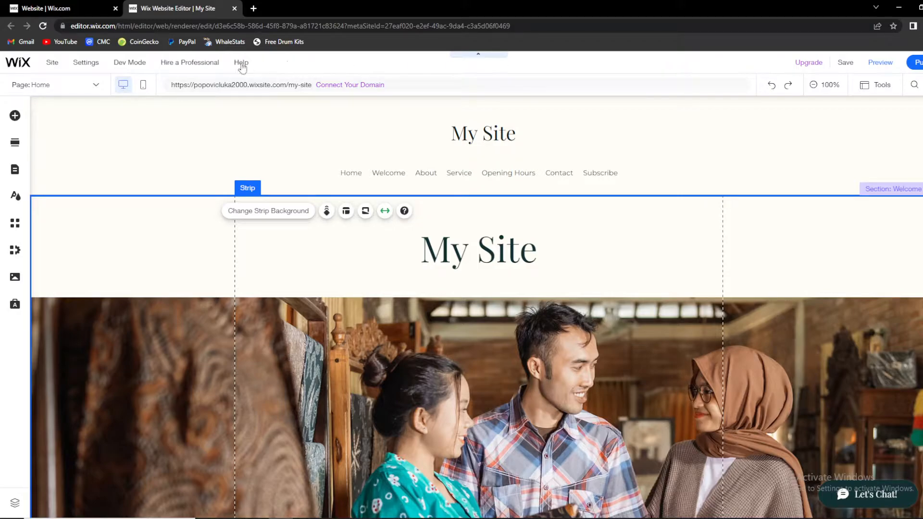
left_click(86, 63)
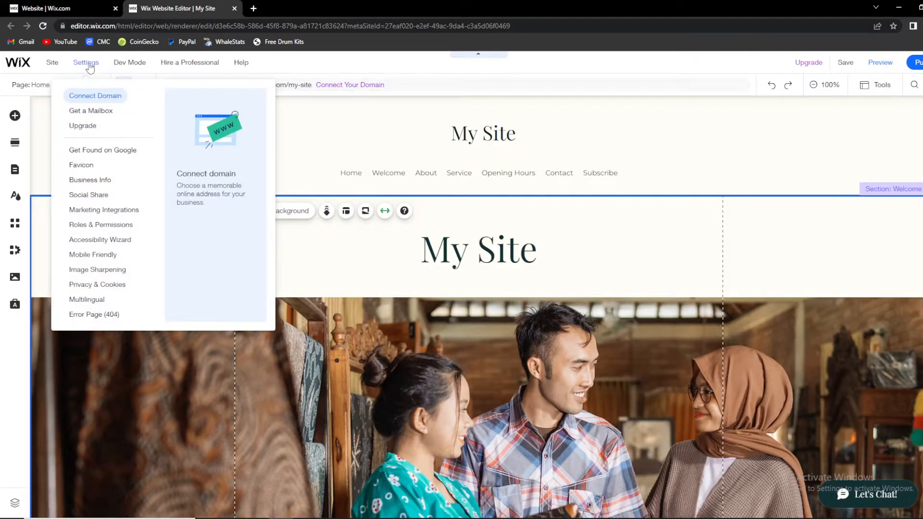
mouse_move(91, 110)
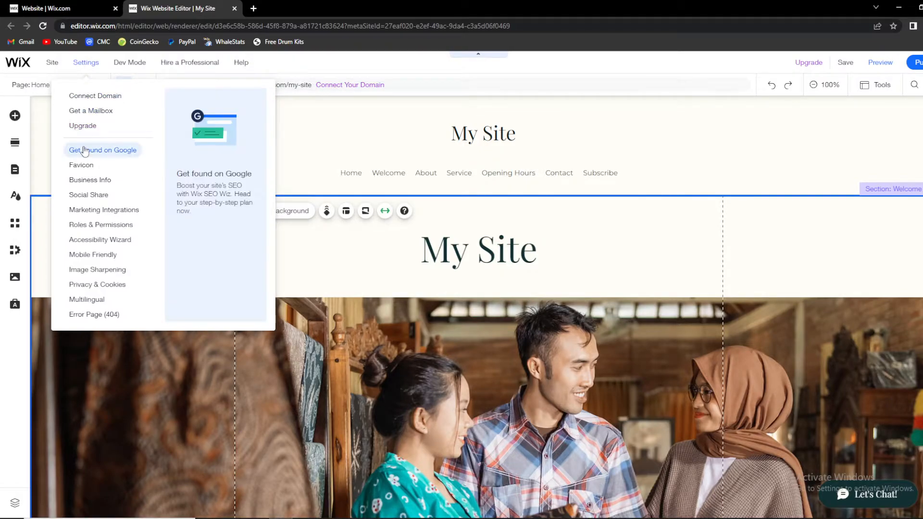
mouse_move(90, 179)
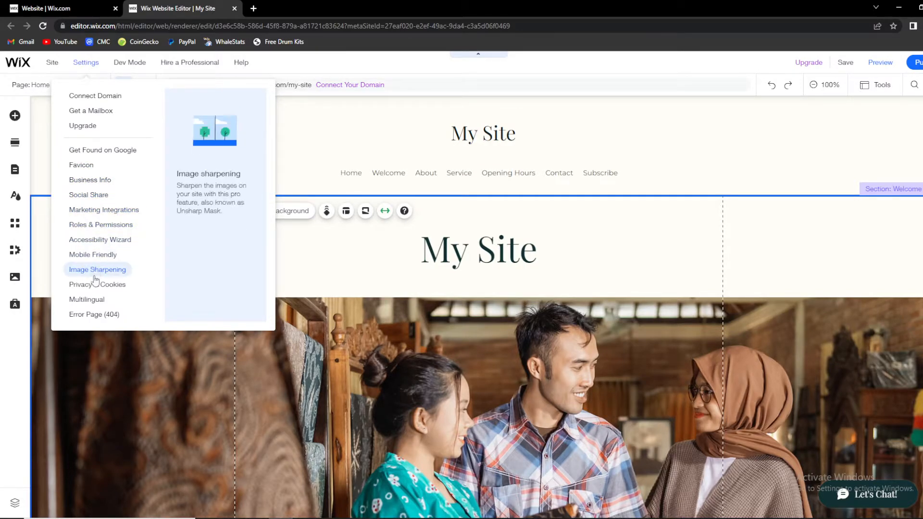
mouse_move(102, 149)
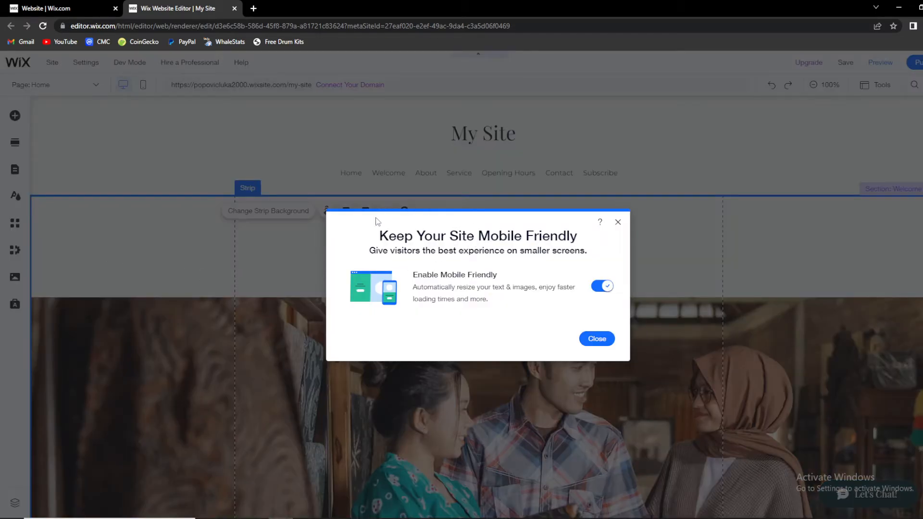
mouse_move(365, 240)
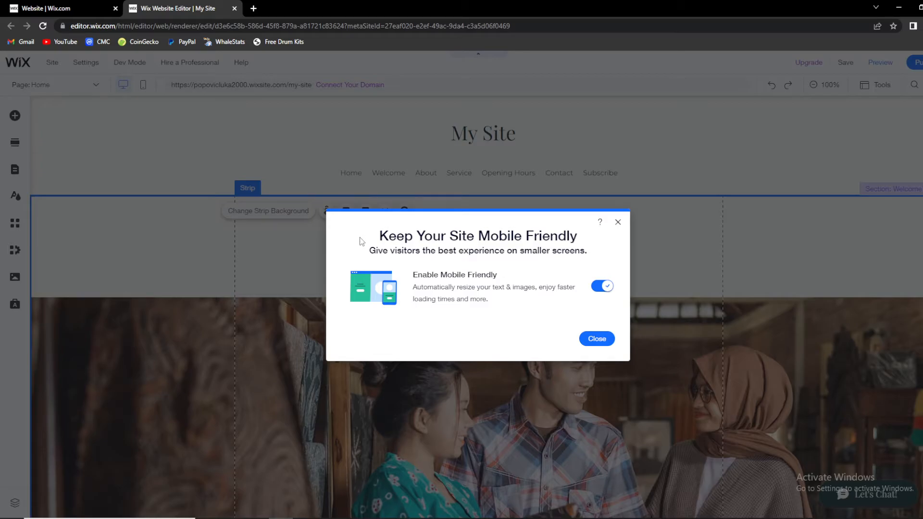
mouse_move(433, 296)
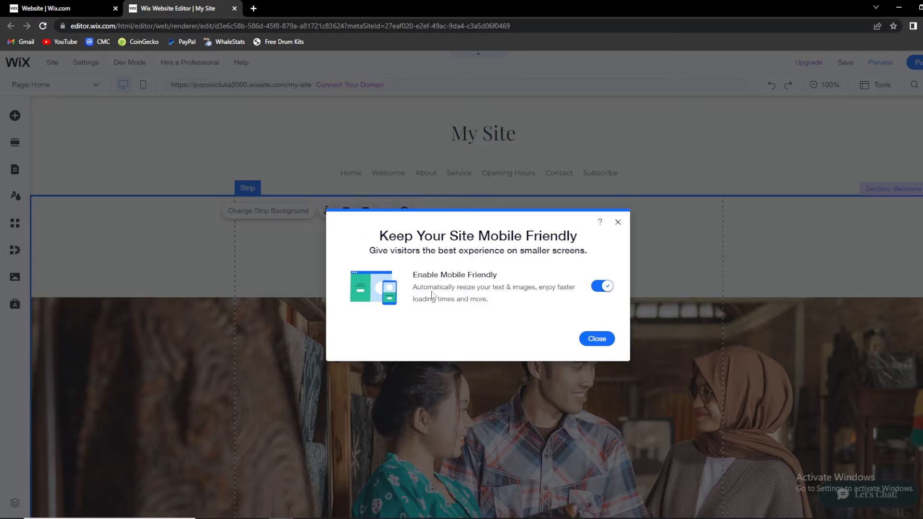
mouse_move(466, 294)
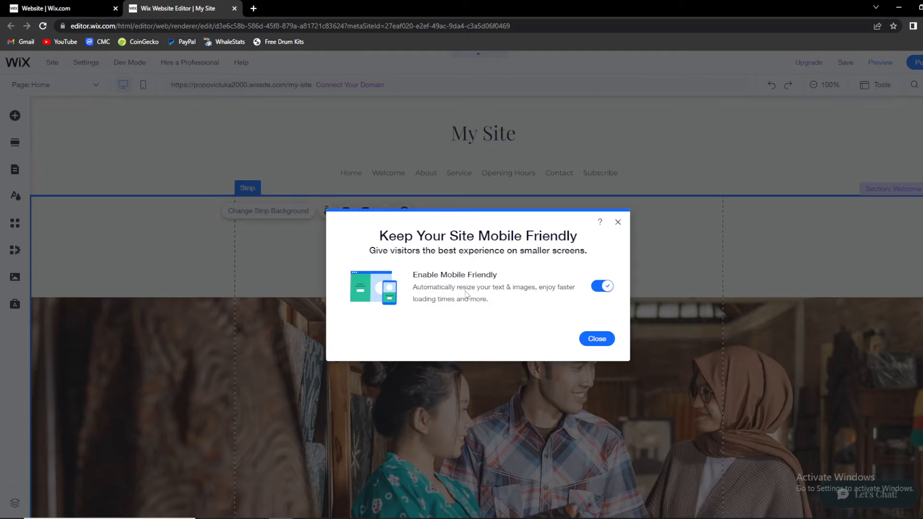
mouse_move(536, 294)
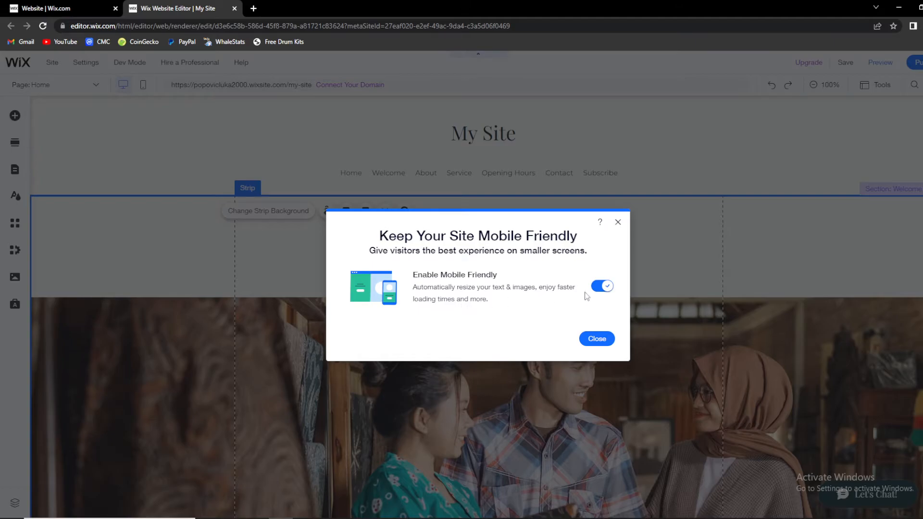
Switch Enable Mobile Friendly off and on repeatedly, leave it on, and close the dialog
left_click(602, 286)
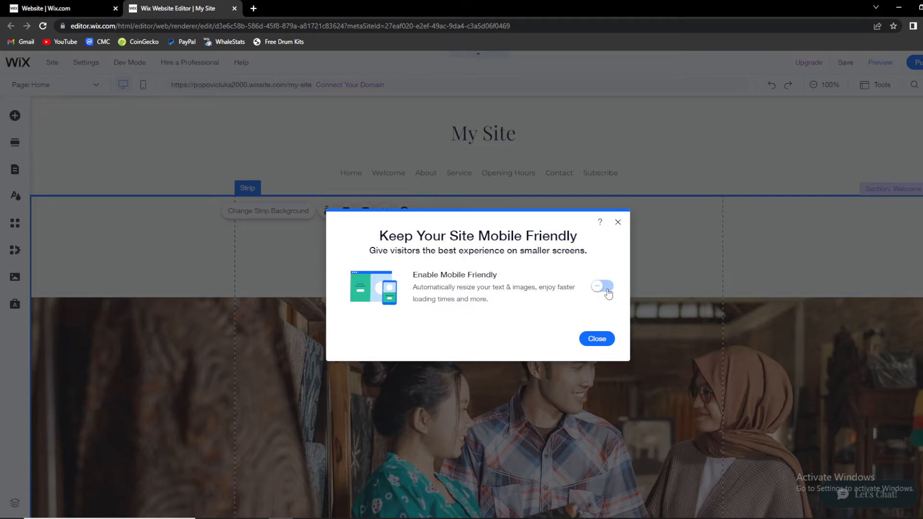
left_click(601, 286)
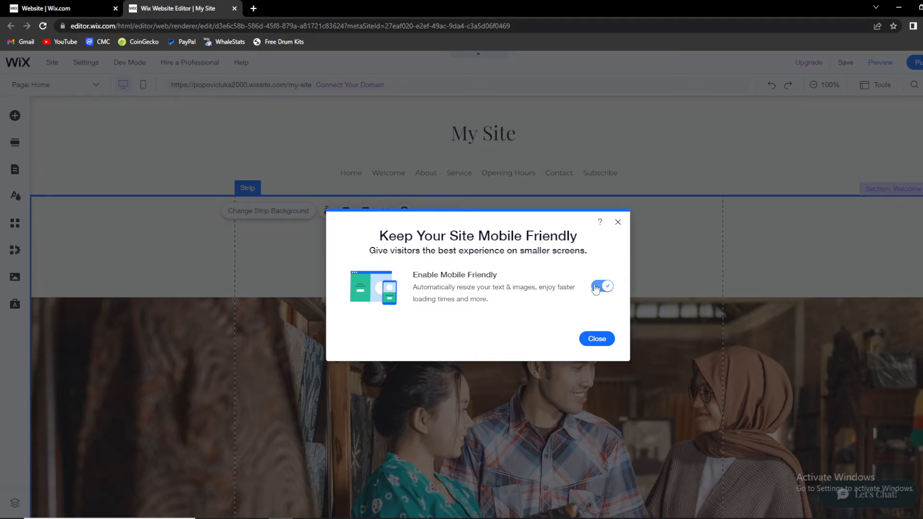
left_click(601, 286)
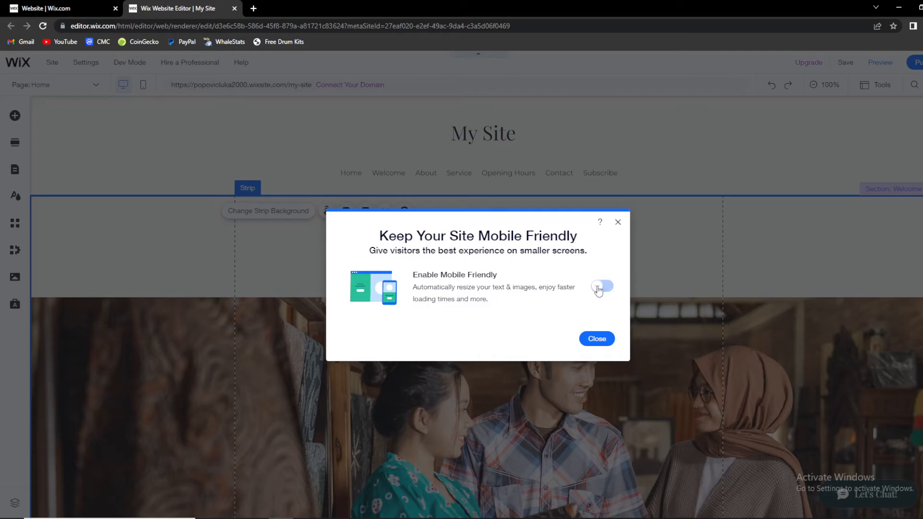
left_click(601, 286)
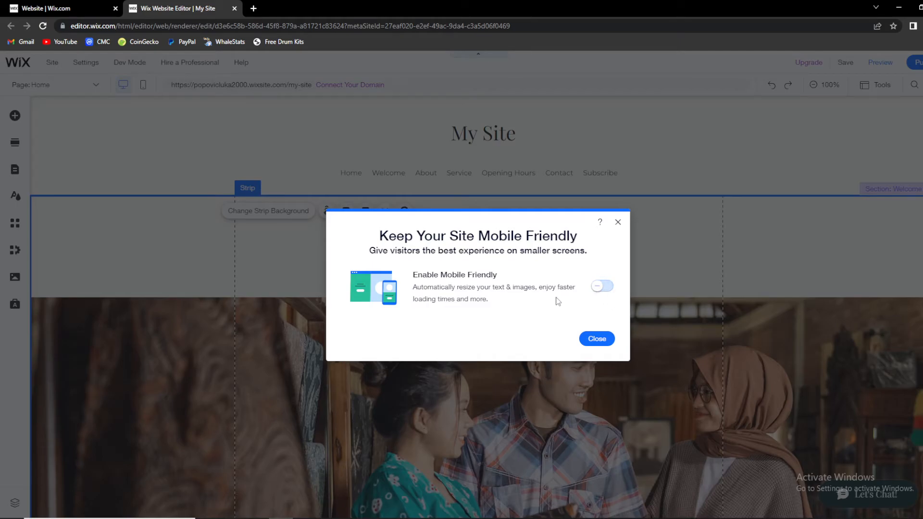
mouse_move(585, 317)
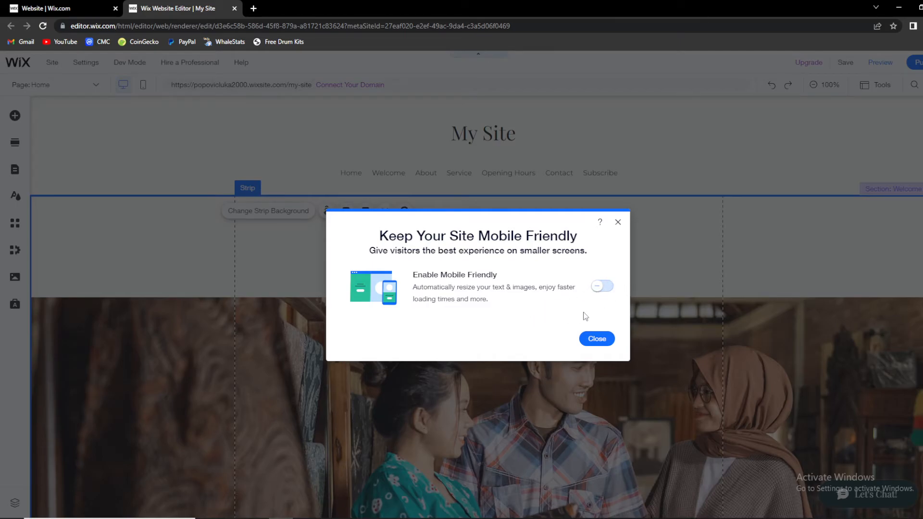
mouse_move(551, 312)
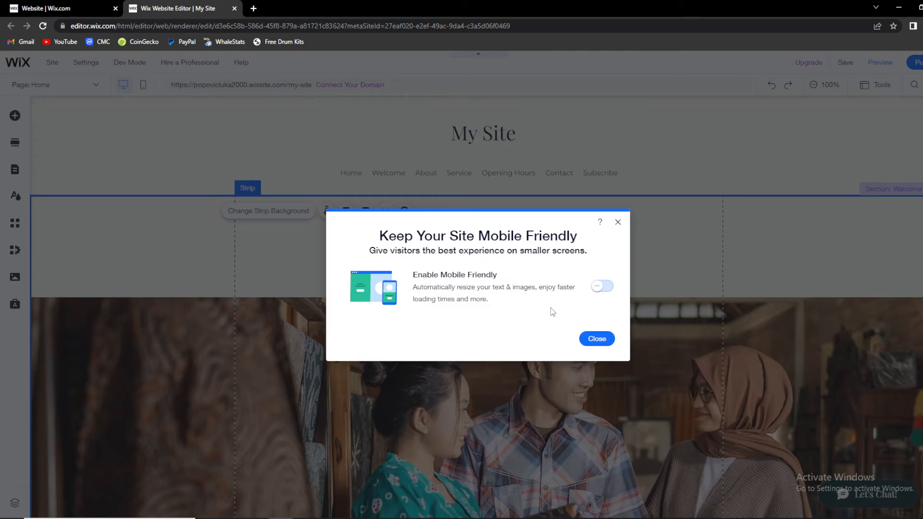
mouse_move(562, 312)
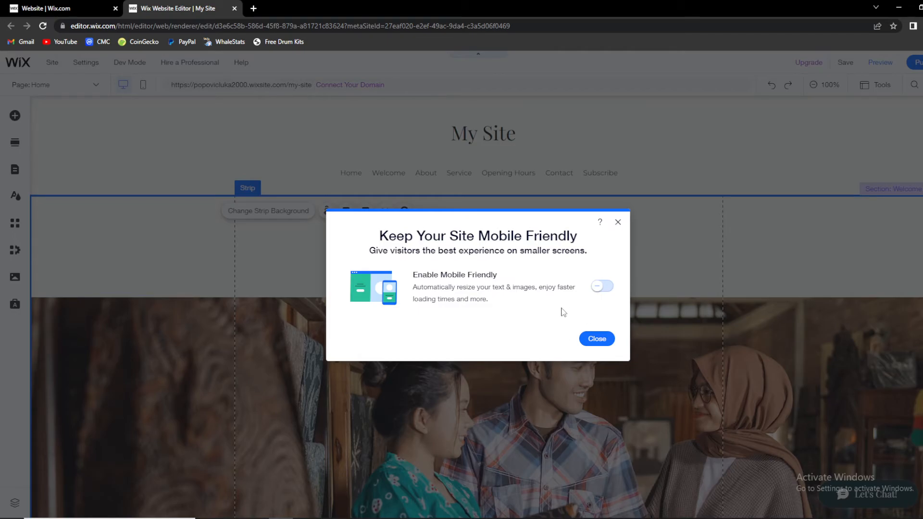
left_click(601, 286)
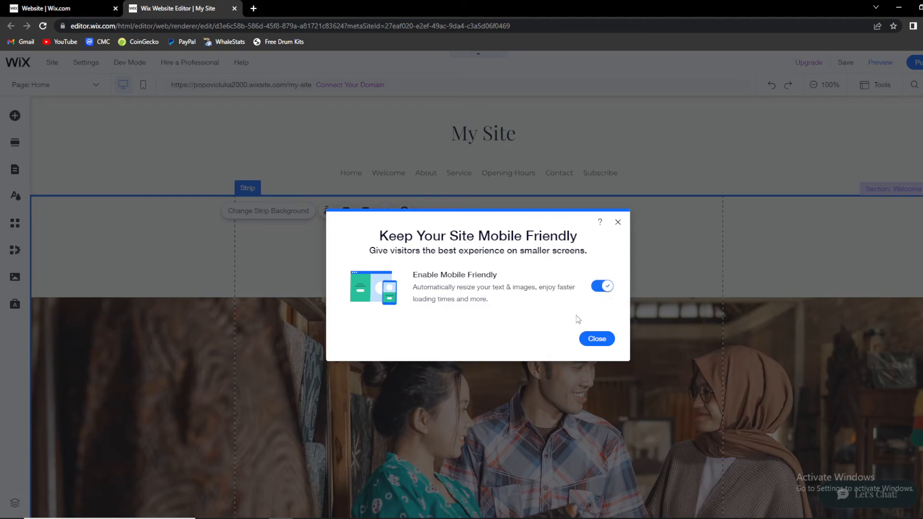
left_click(595, 338)
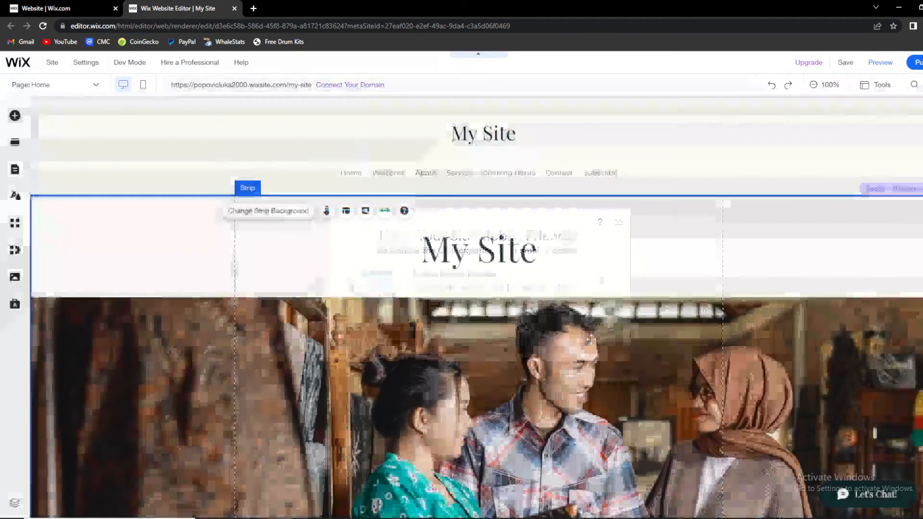